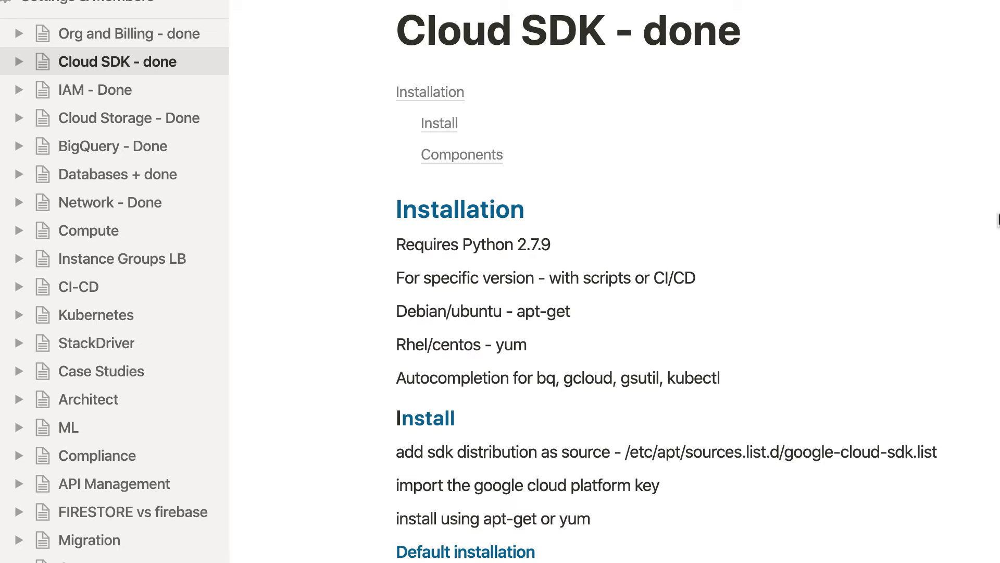
mouse_move(883, 174)
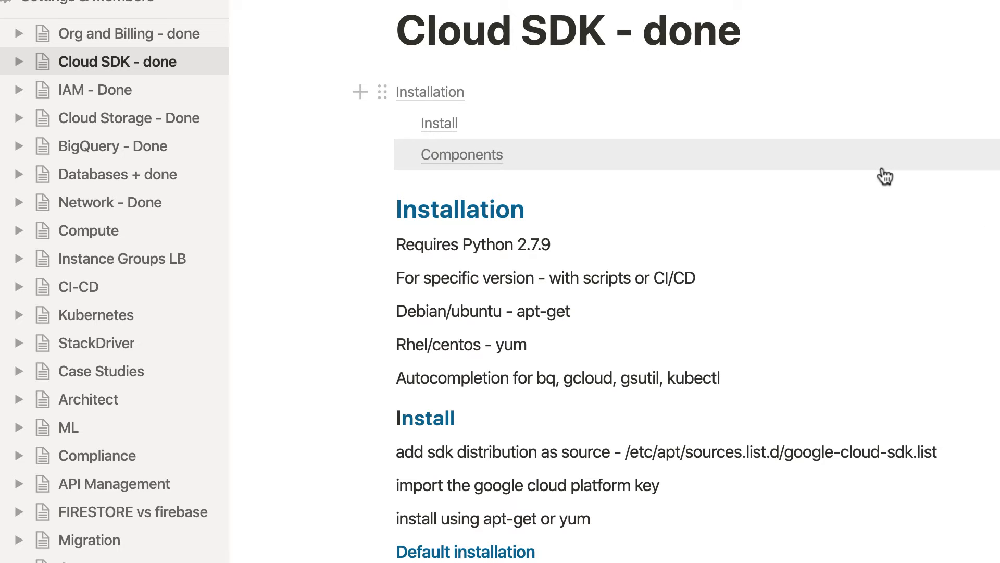
Step: Scroll past the Cloud SDK notes, view the IAM - Done page, then open Cloud Storage - Done
scroll(down, 3)
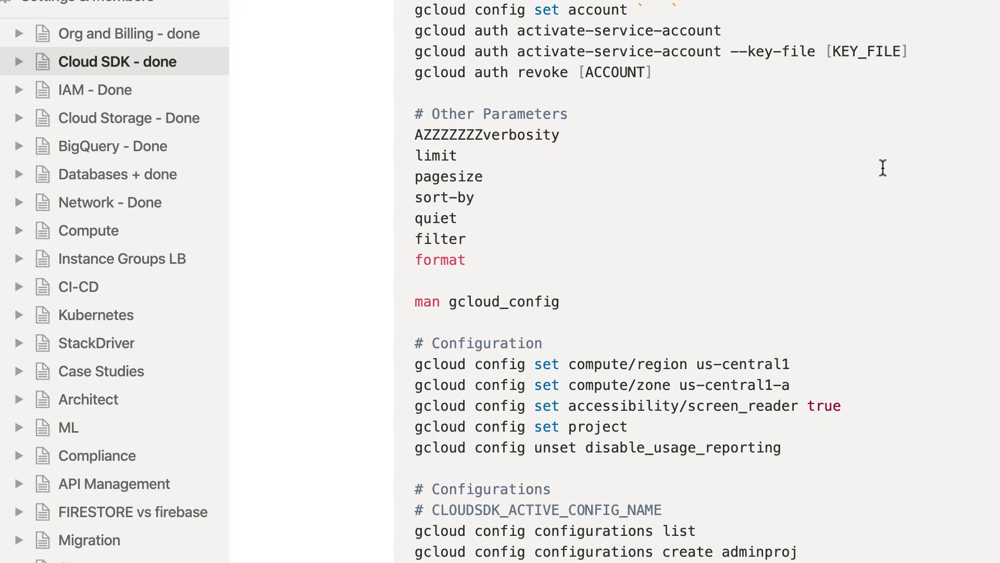
scroll(down, 3)
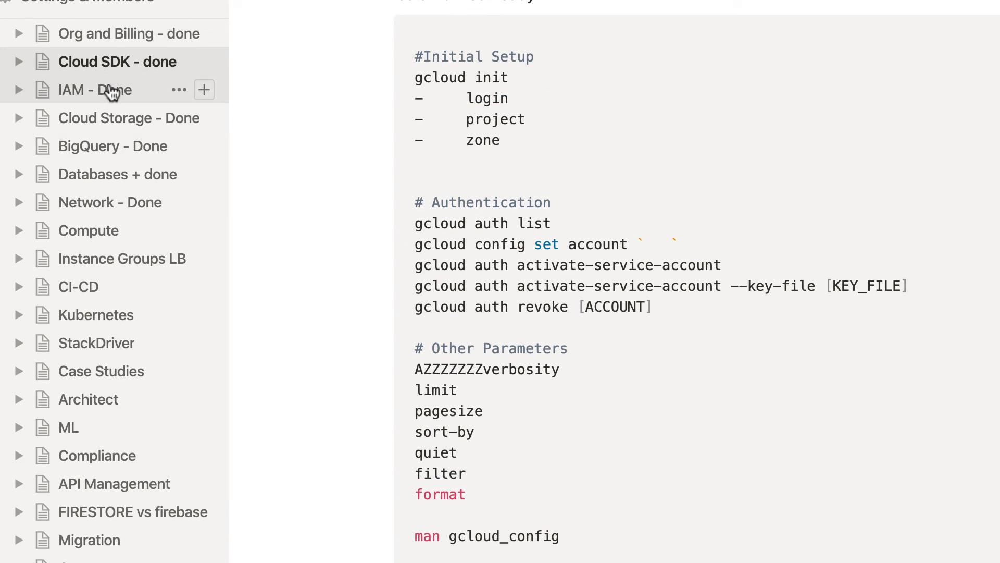
click(96, 89)
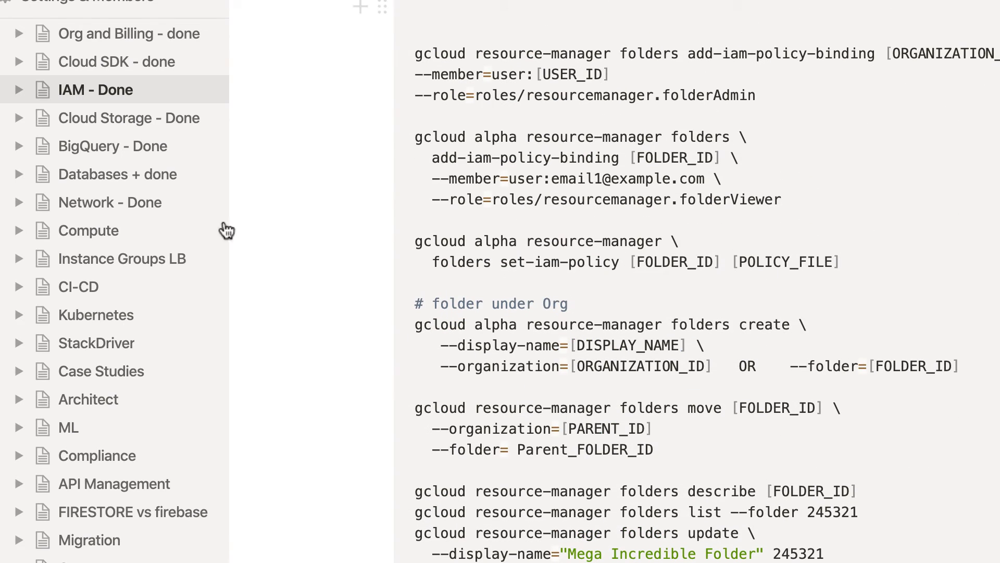
click(125, 117)
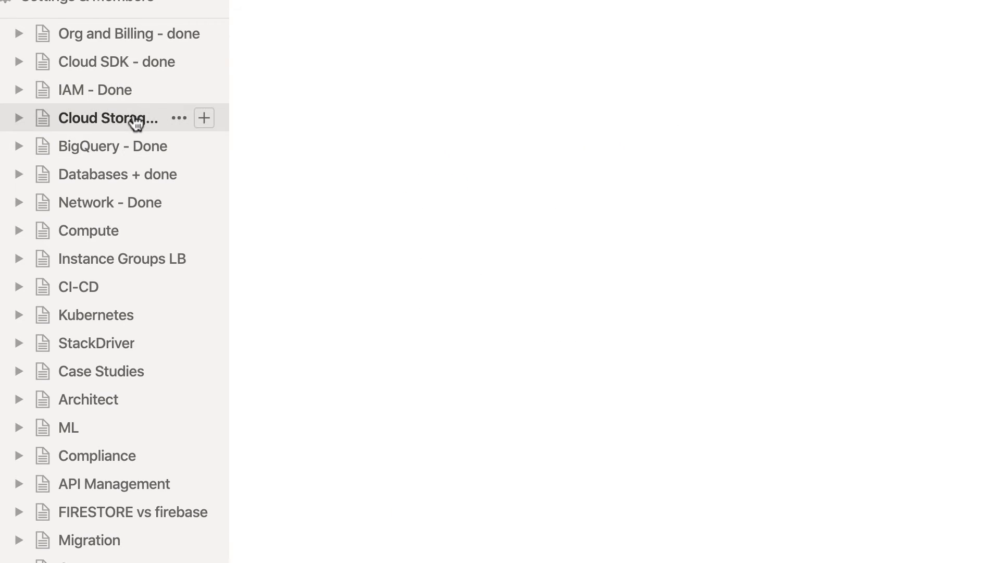
Step: Scroll through the Cloud Storage - Done notes on storage types, roles and gsutil bucket commands
click(107, 118)
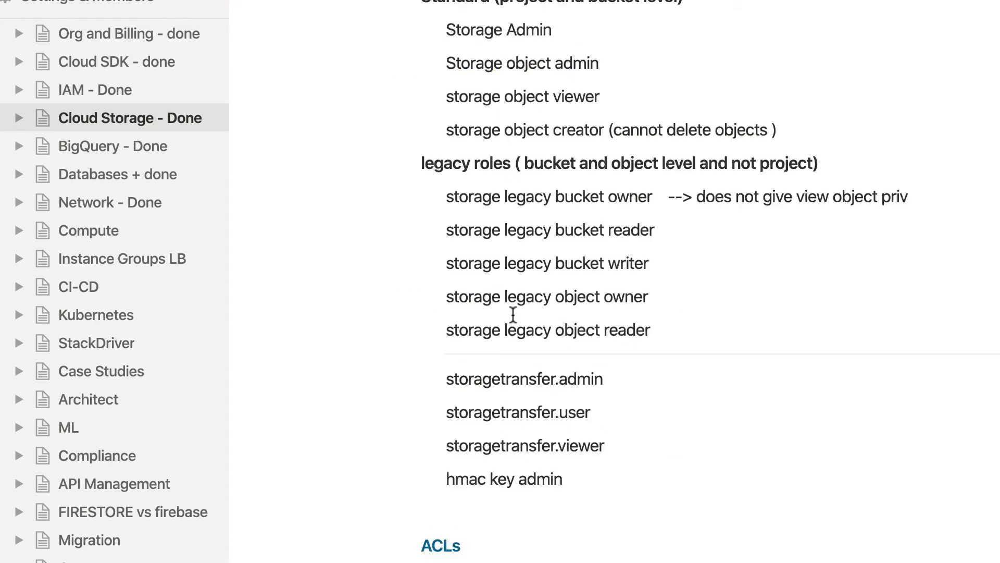
scroll(down, 3)
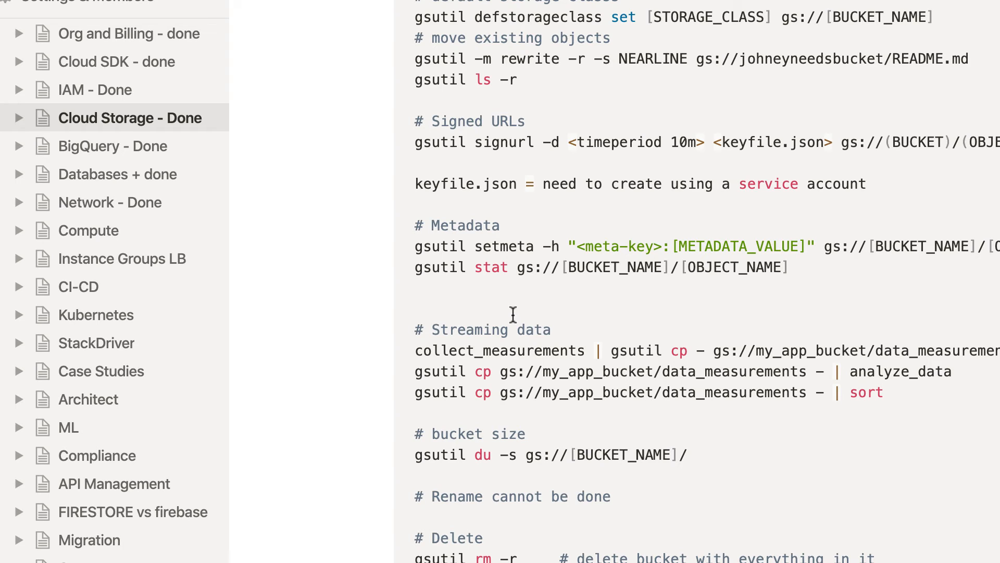
scroll(down, 3)
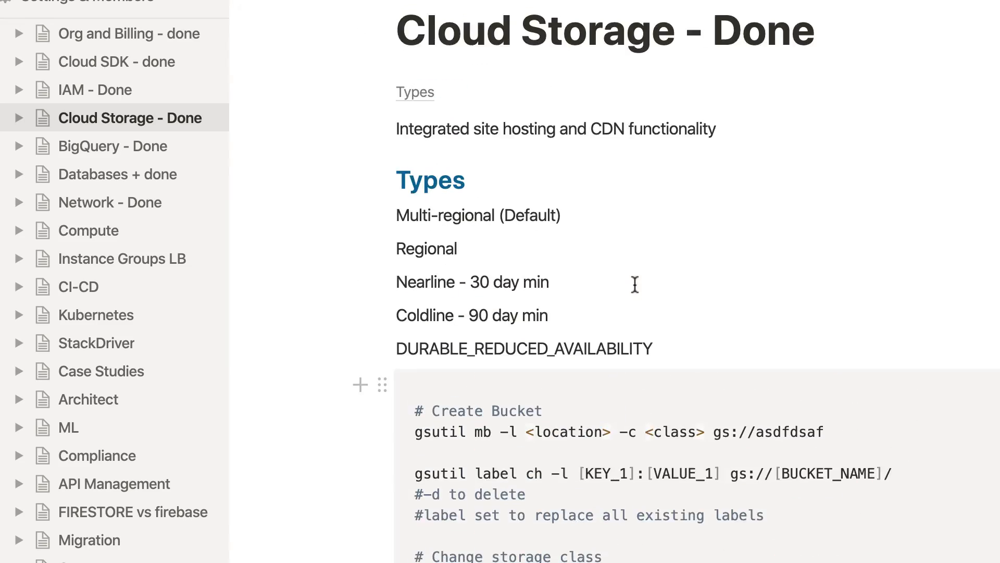
scroll(down, 3)
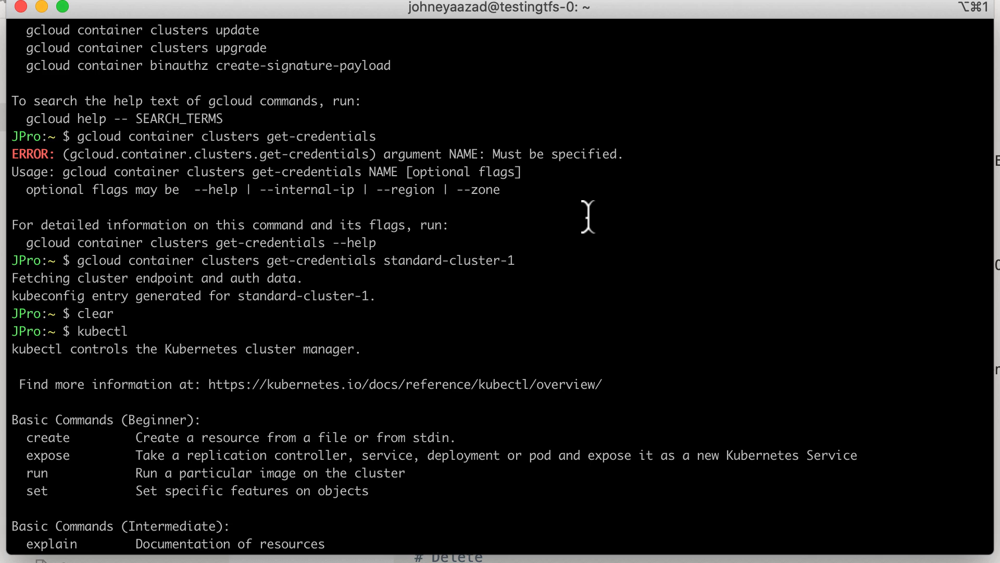
mouse_move(605, 180)
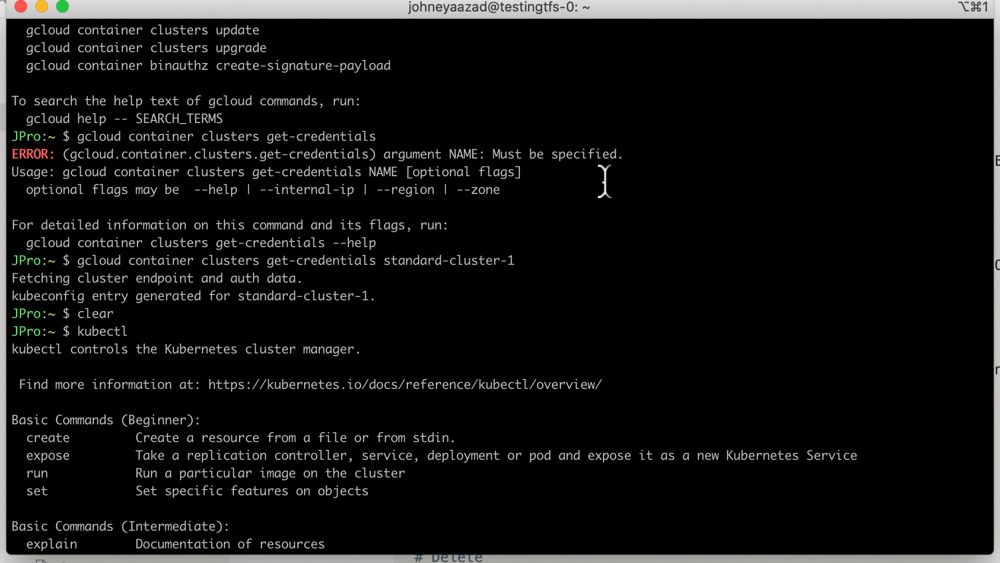